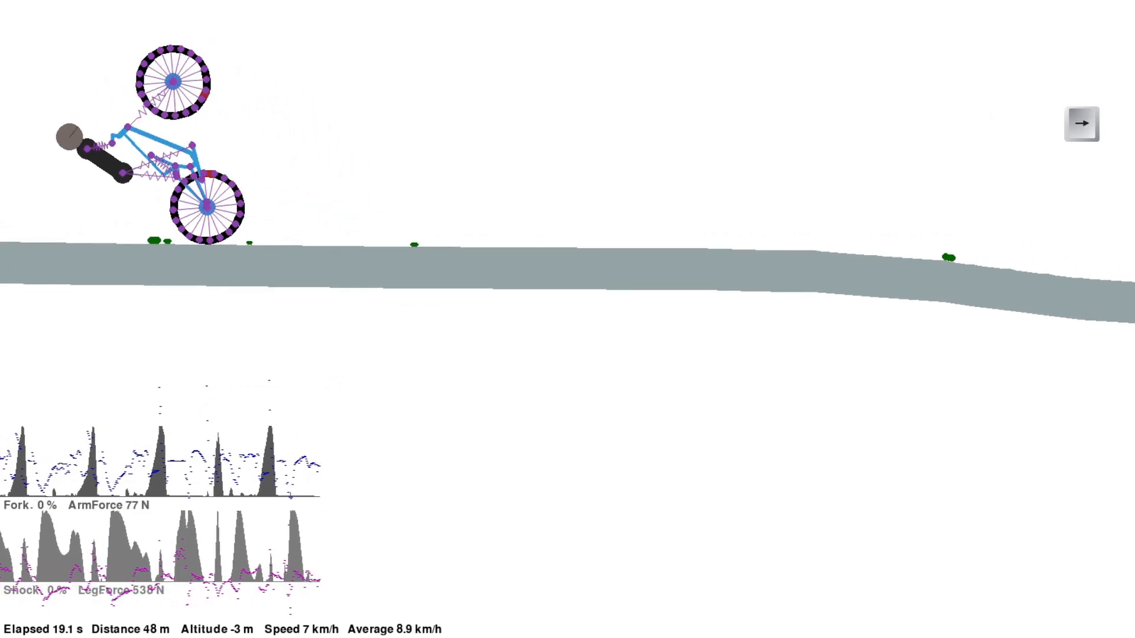
Restart the simulation so the rider lifts into a rear-wheel manual down the slope.
click(1083, 122)
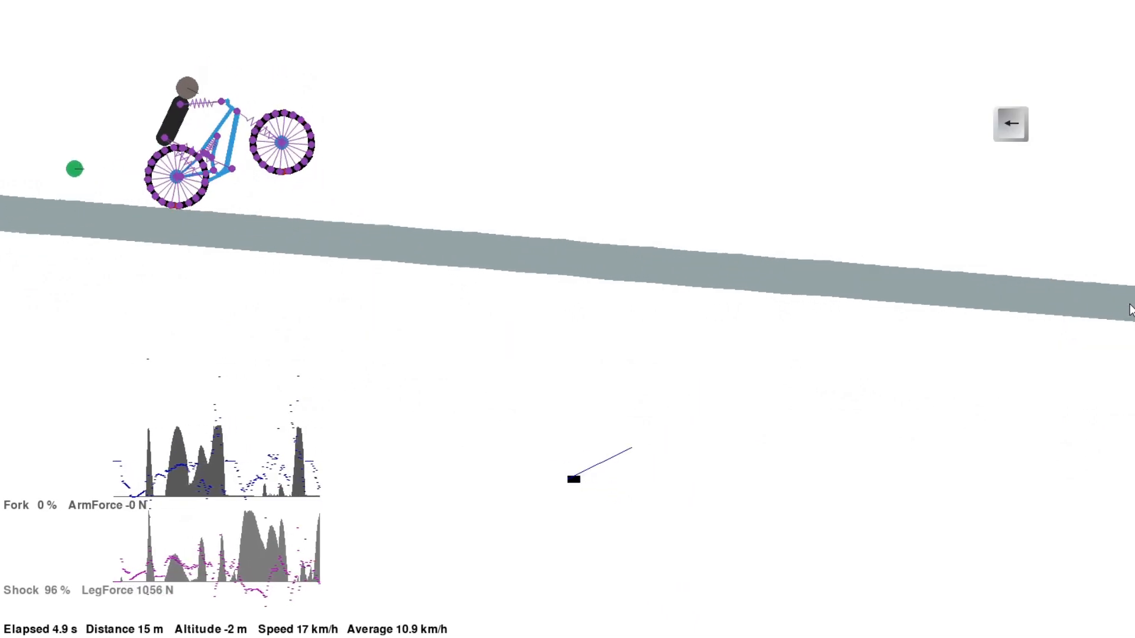
Replay the manual run, then reset the ride onto a new hilly course with the rider upright.
click(1008, 122)
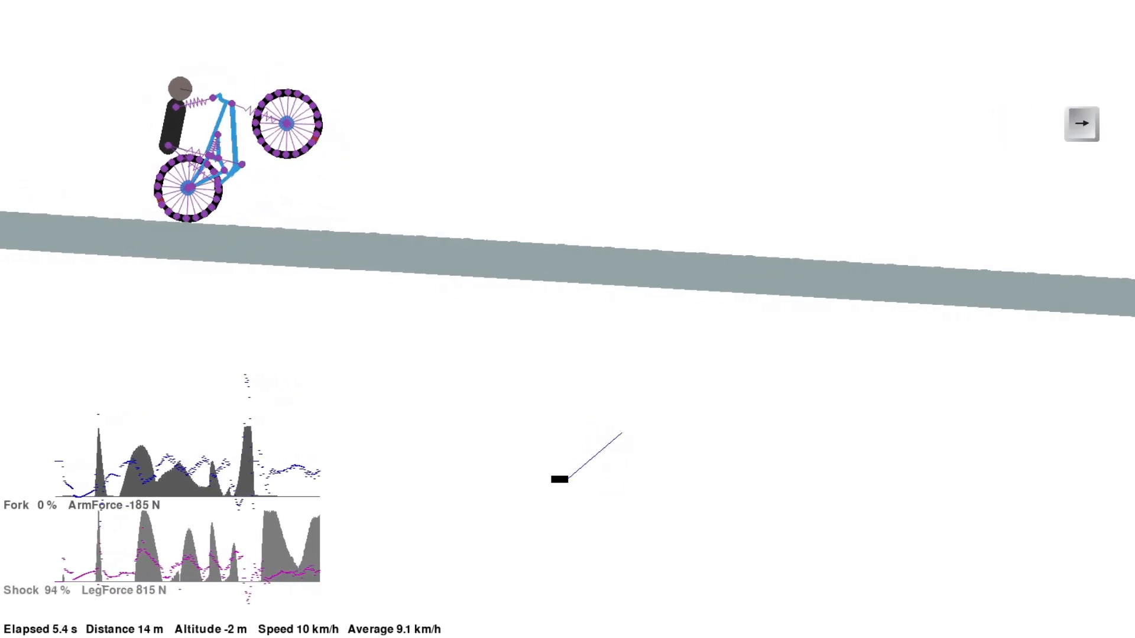
click(1082, 122)
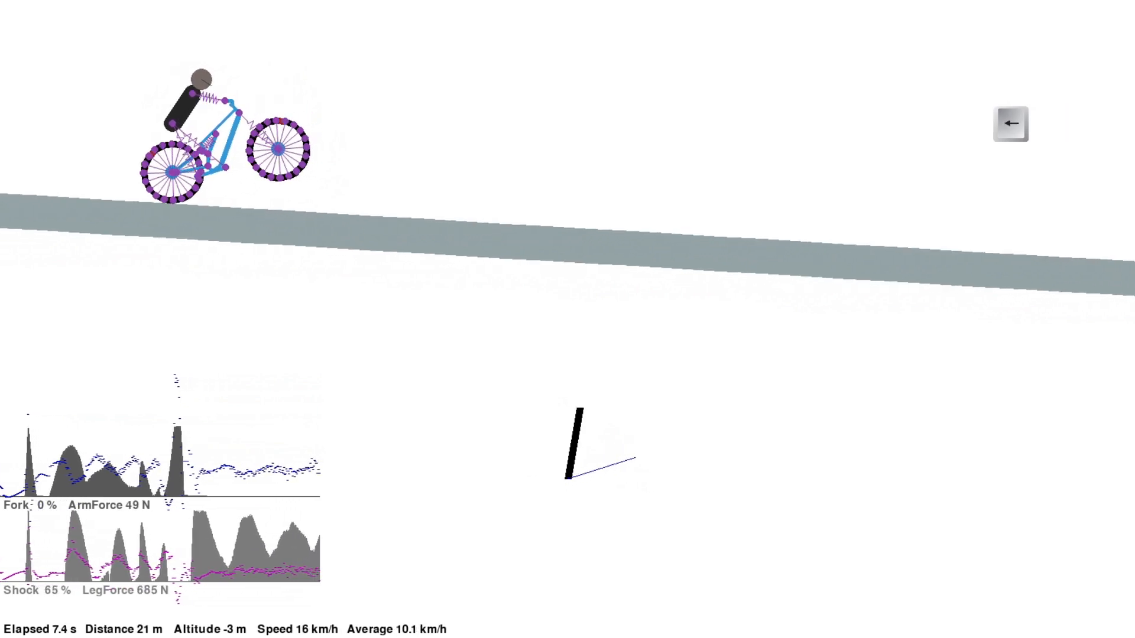
click(1010, 122)
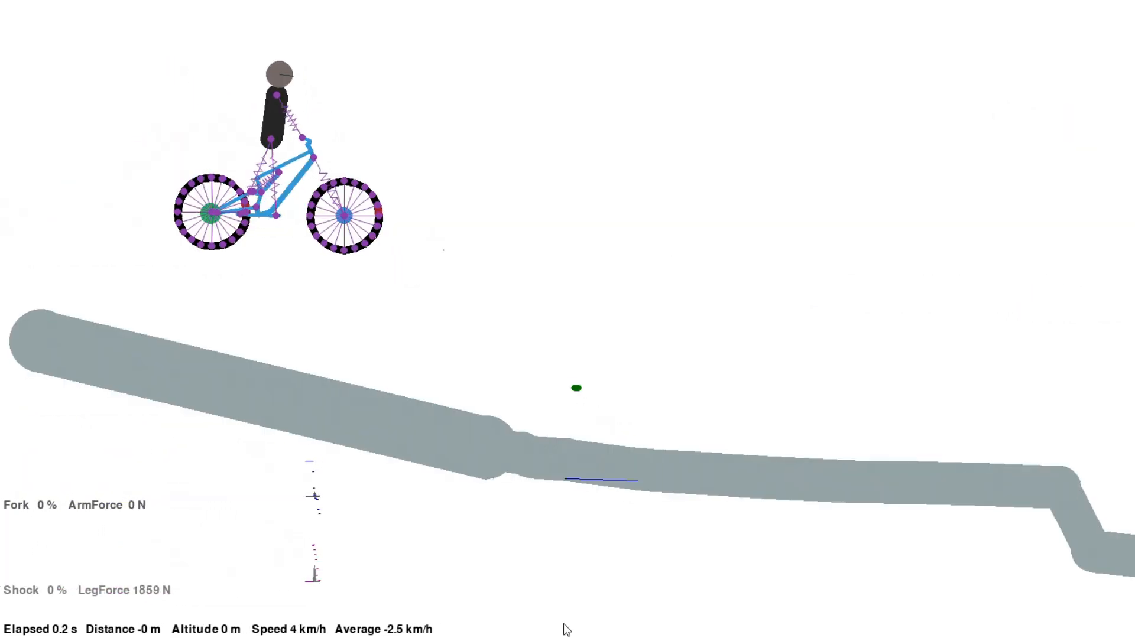